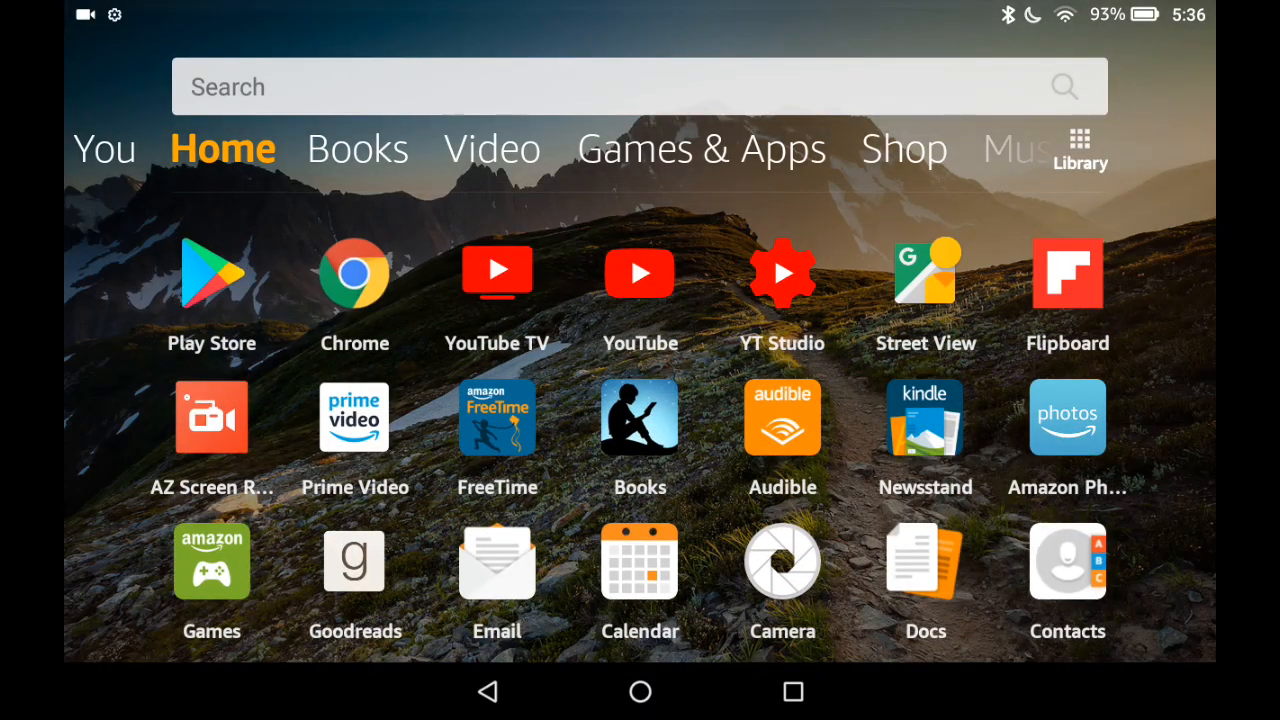
Step: Scroll the Home screen and open the tablet's Settings to reach Display
scroll(down, 3)
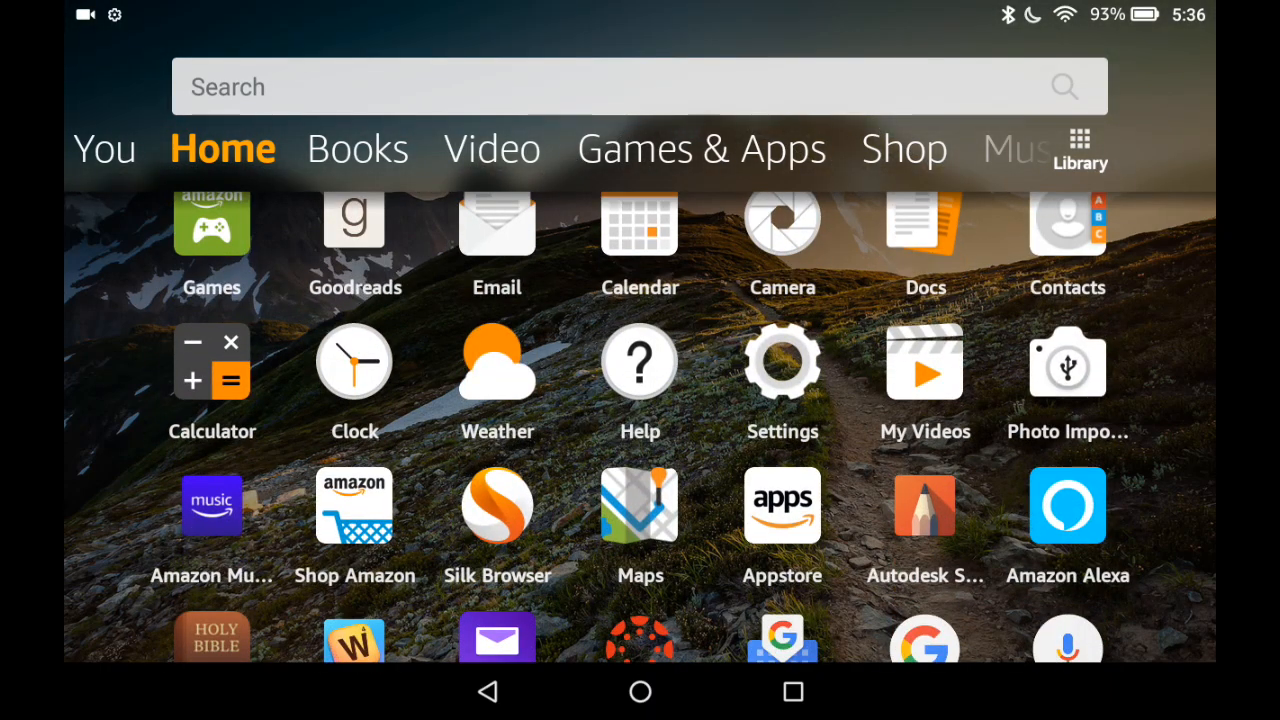
click(782, 361)
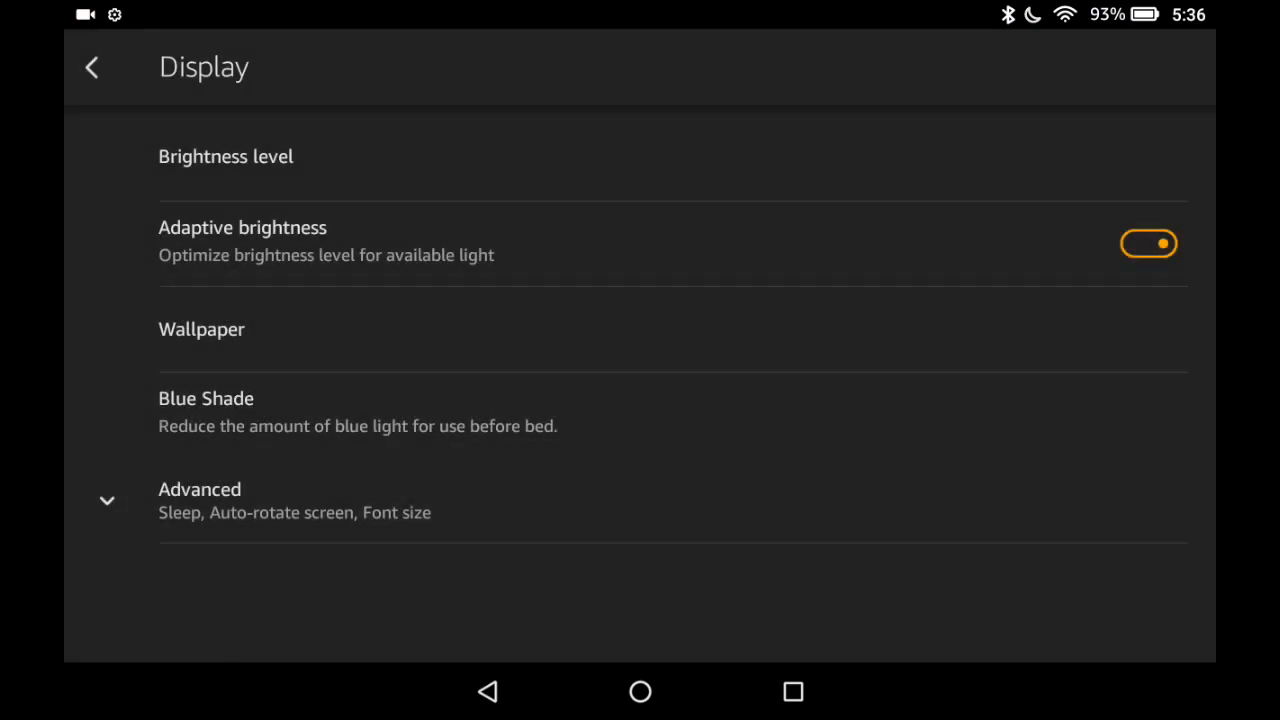
Step: Open Blue Shade and scroll through its colour level and automatic activation options
click(205, 398)
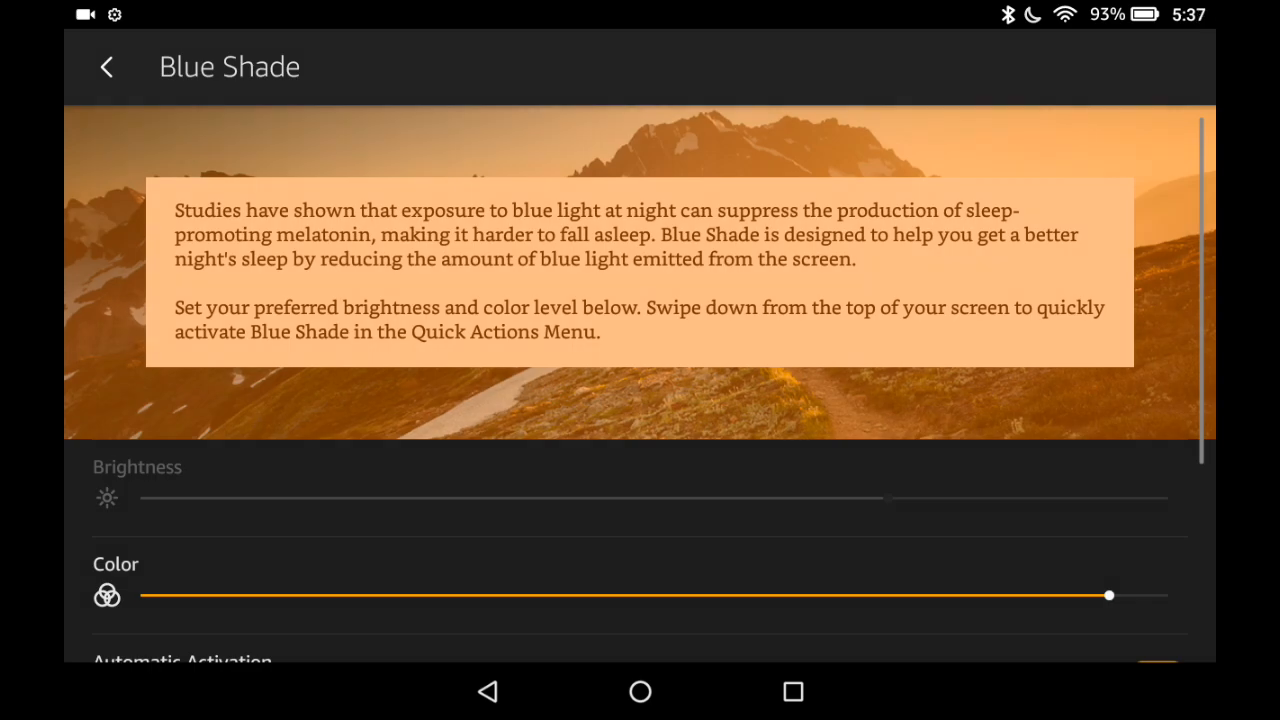
scroll(down, 3)
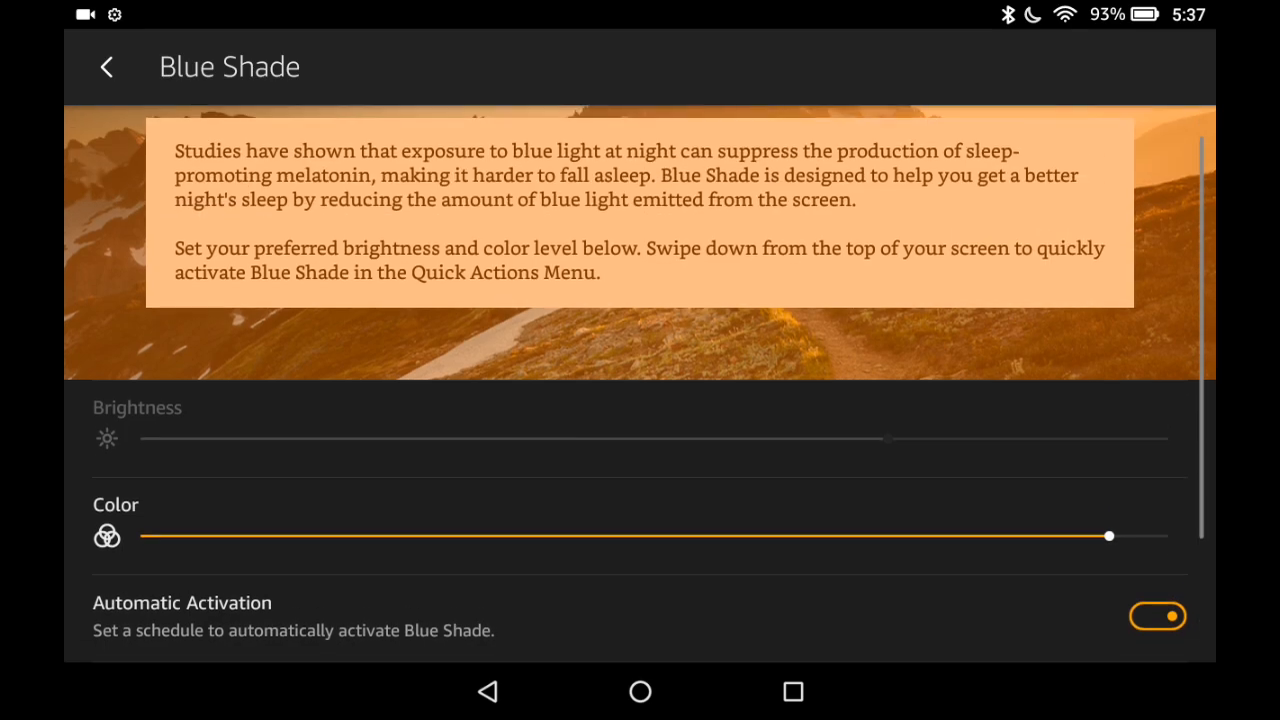
scroll(down, 3)
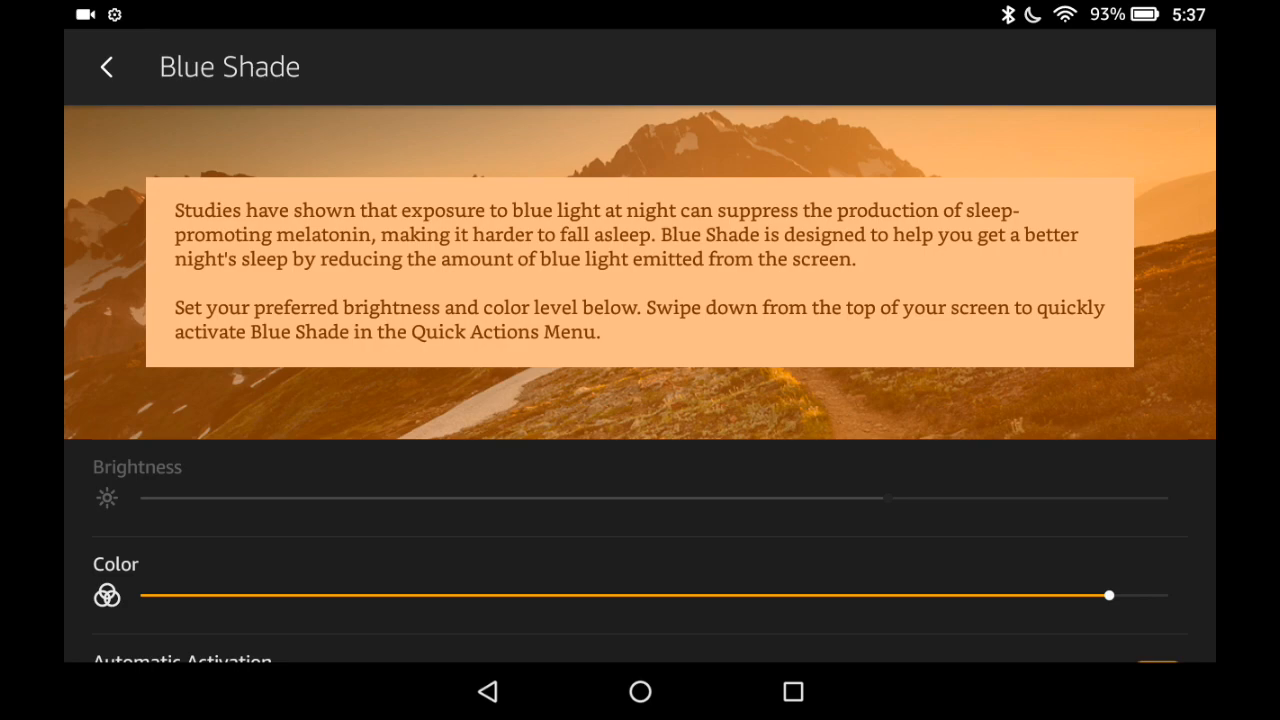
Step: Return to Display and toggle adaptive brightness off and back on, briefly revisiting Blue Shade
click(106, 67)
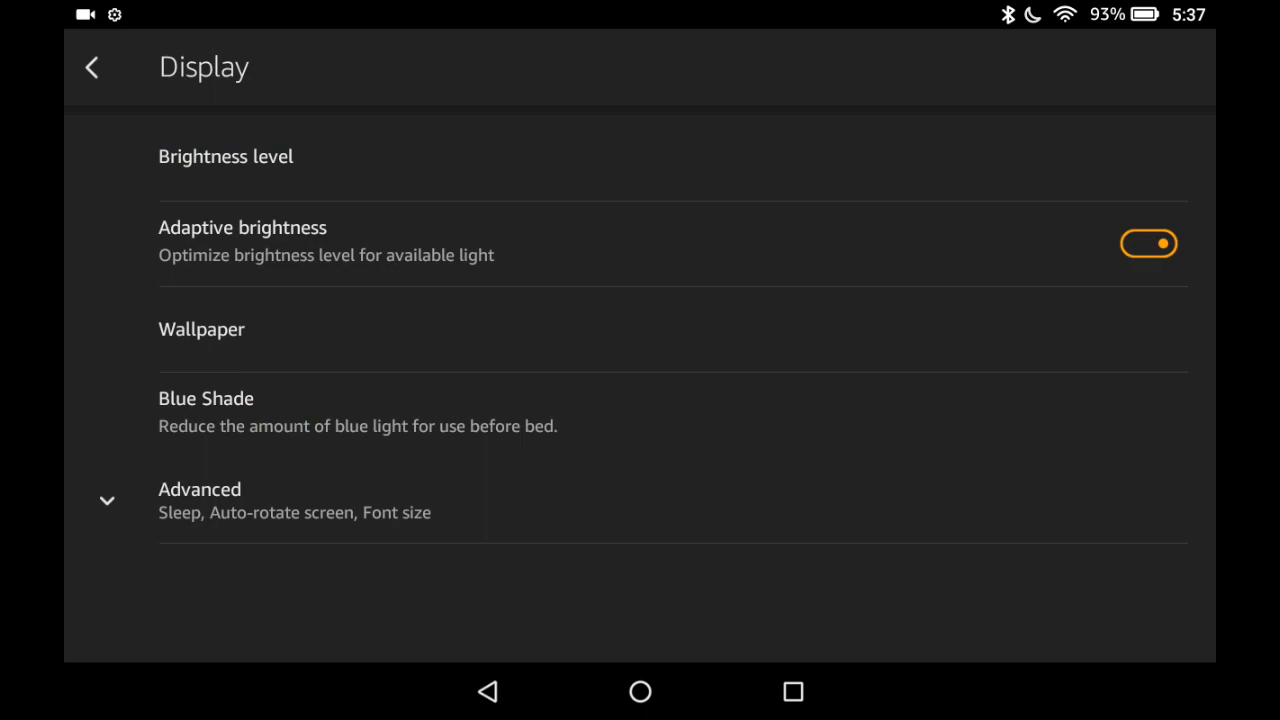
click(1148, 243)
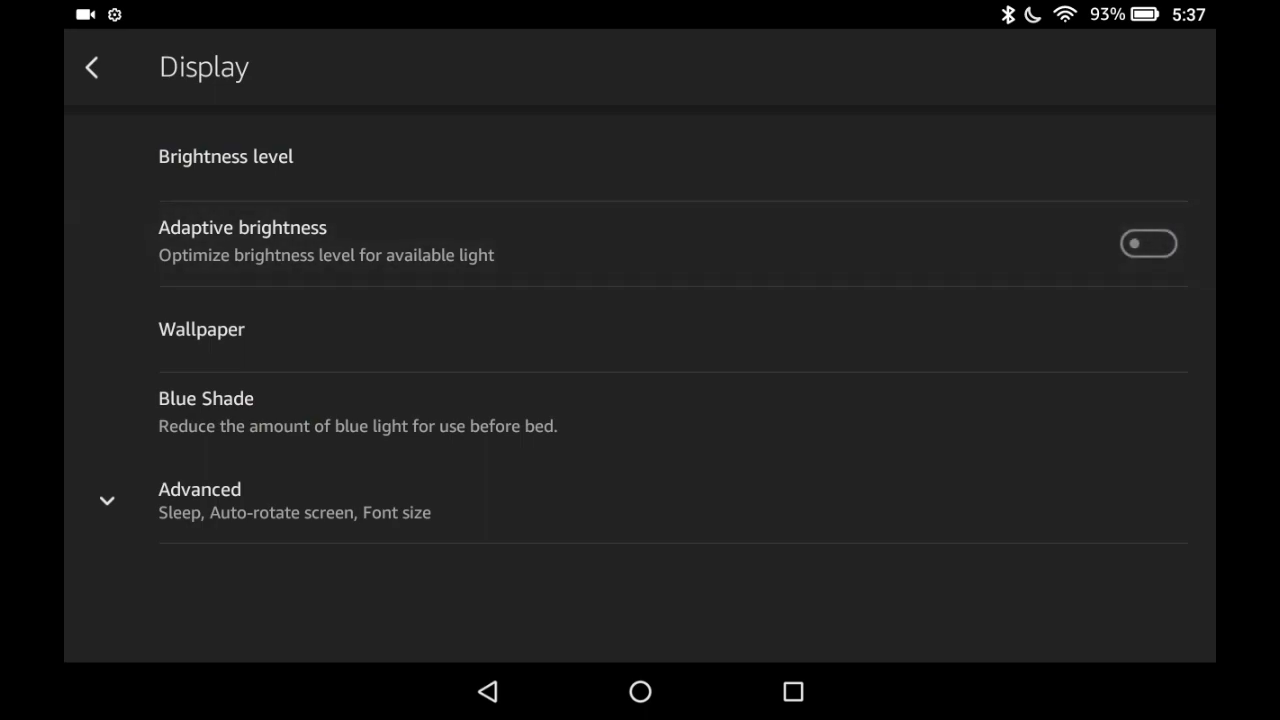
click(205, 398)
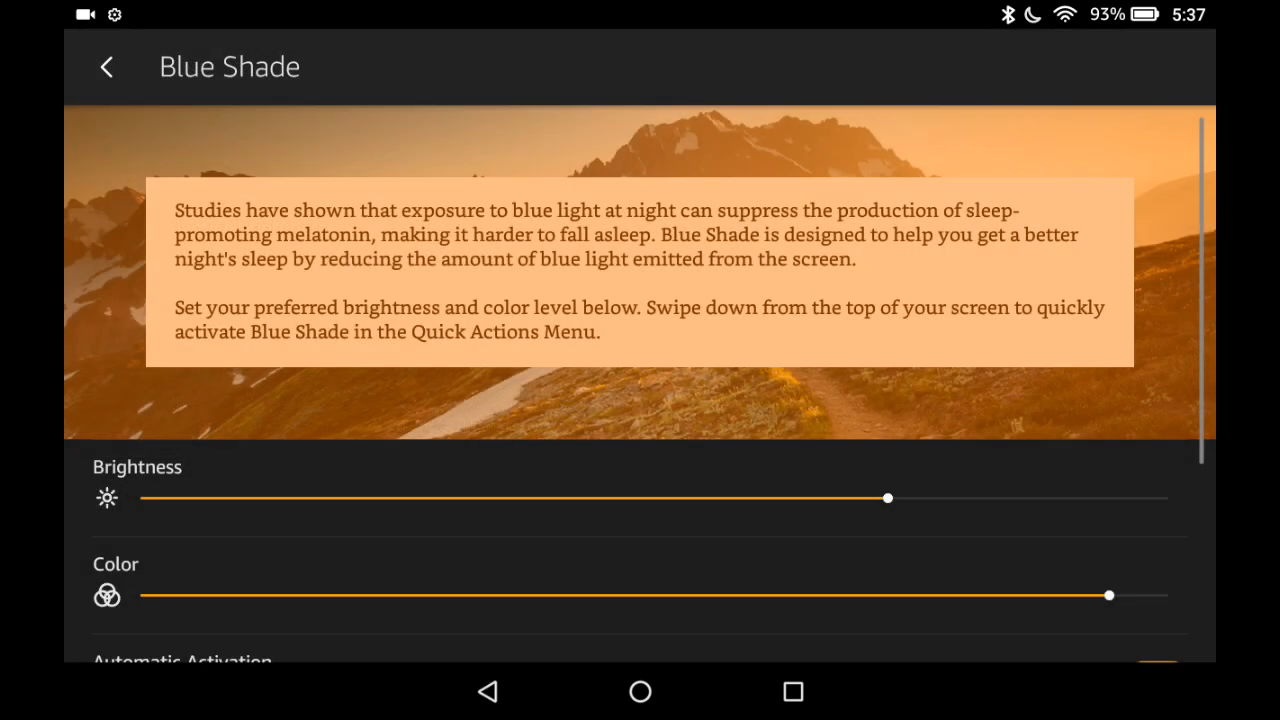
click(106, 67)
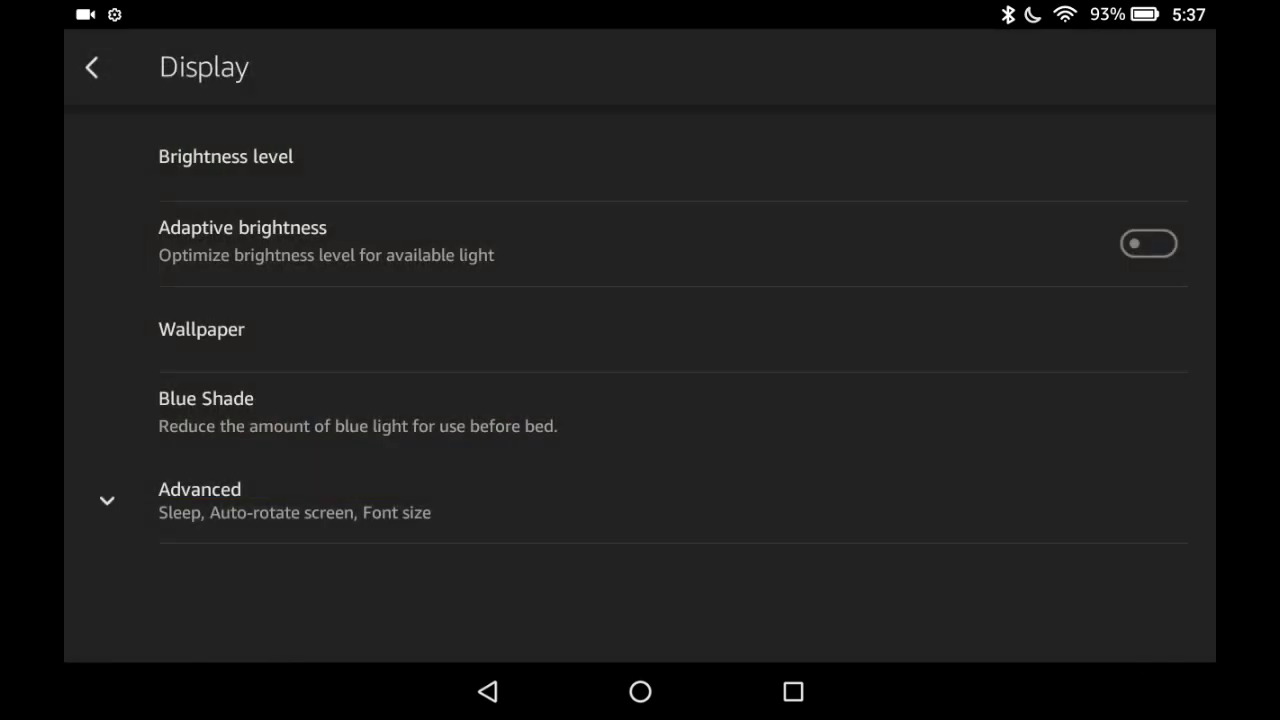
click(1149, 243)
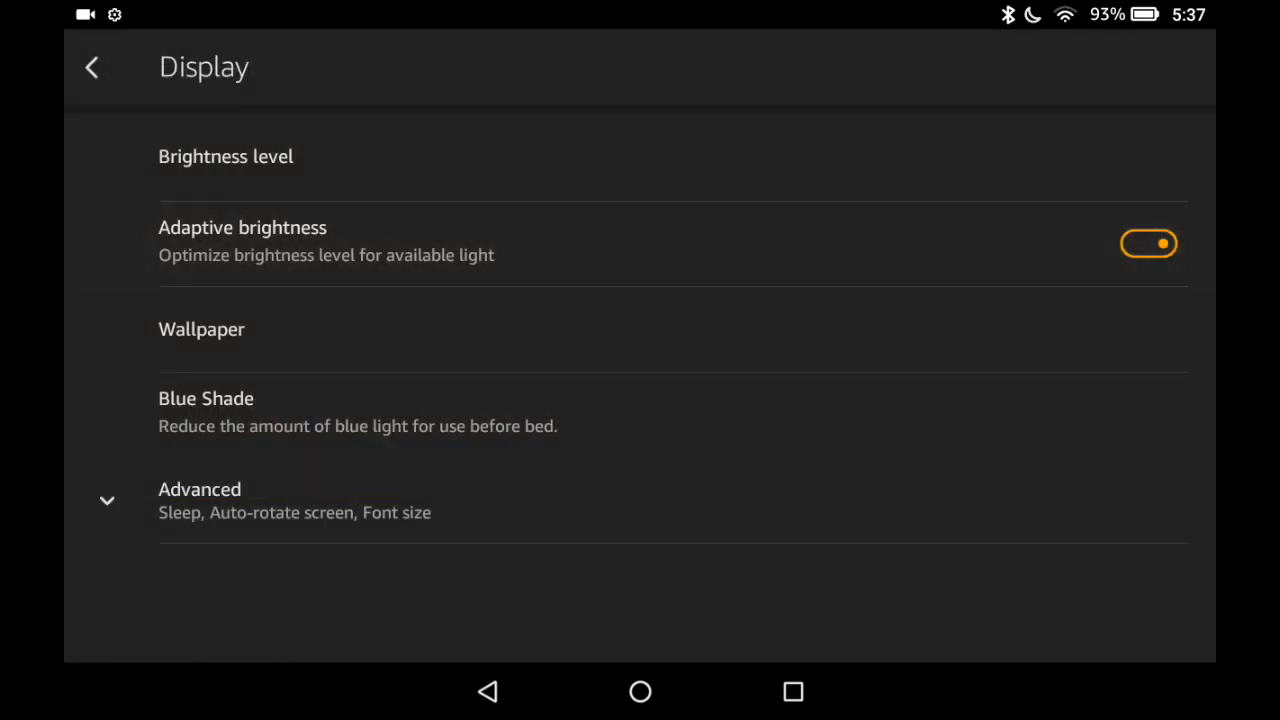
Step: Drag Blue Shade's colour level low then back near maximum, and re-enable automatic activation
click(205, 398)
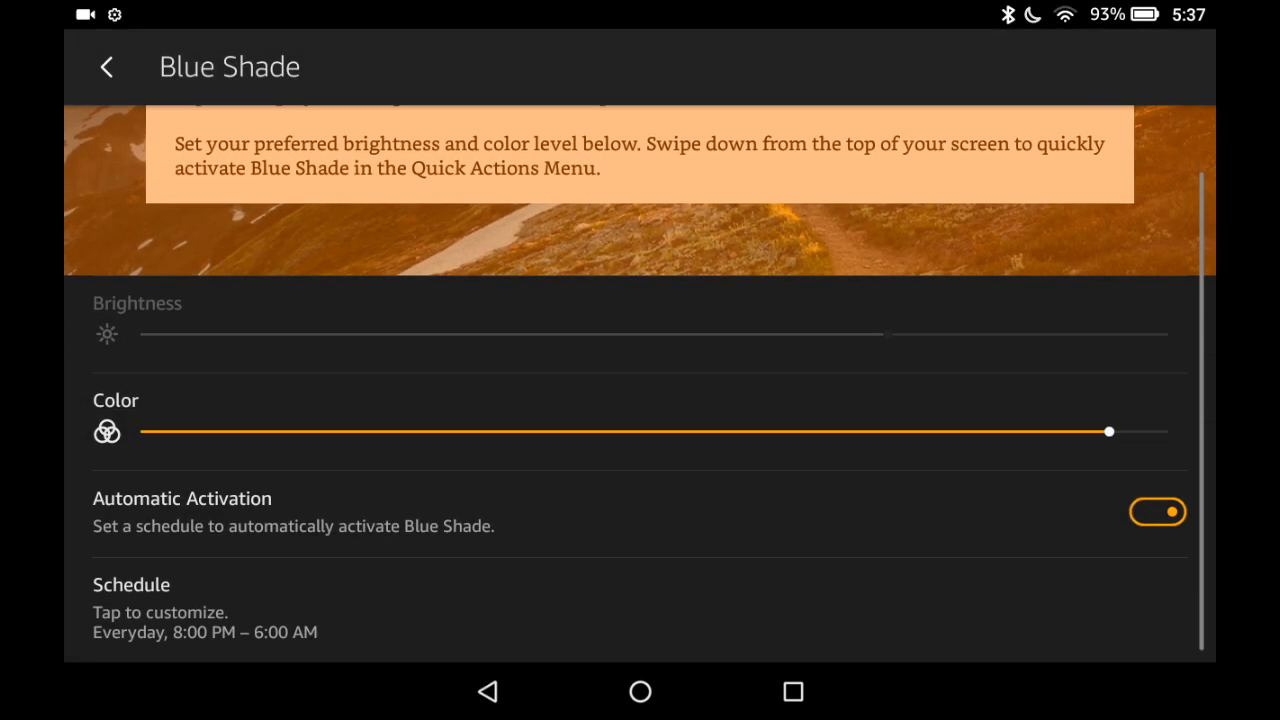
drag(1108, 431, 318, 431)
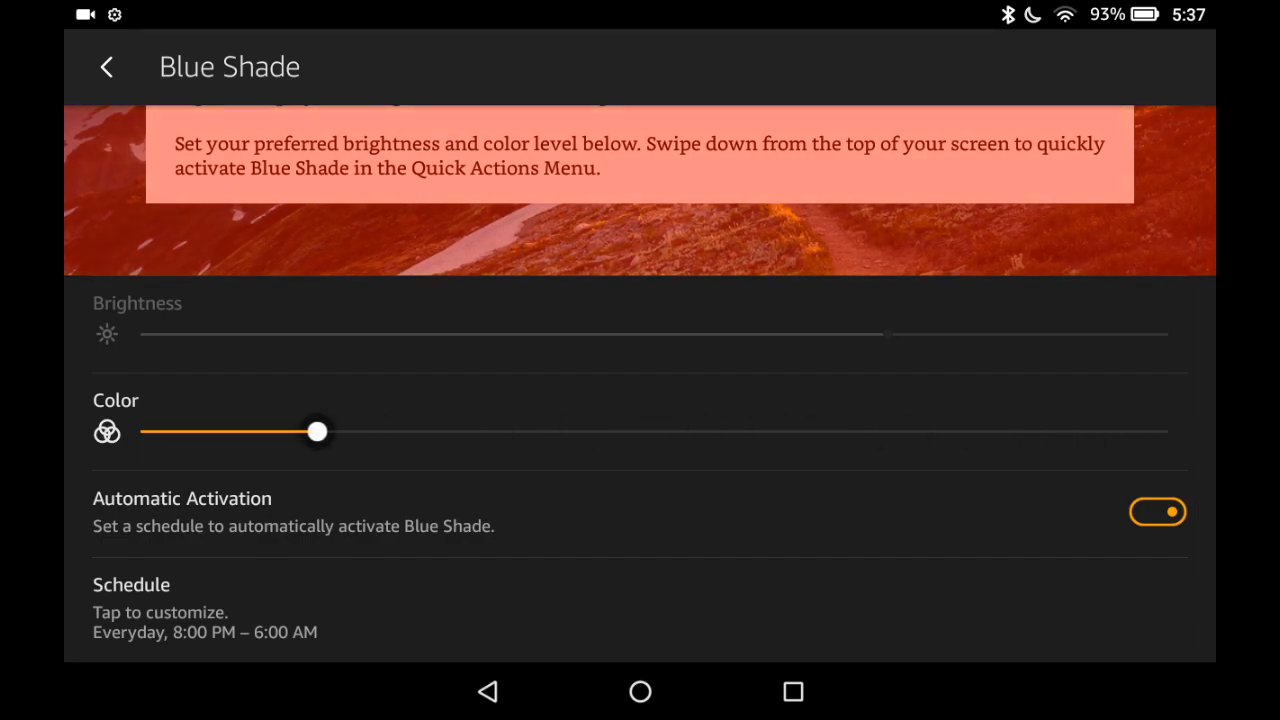
drag(318, 431, 345, 431)
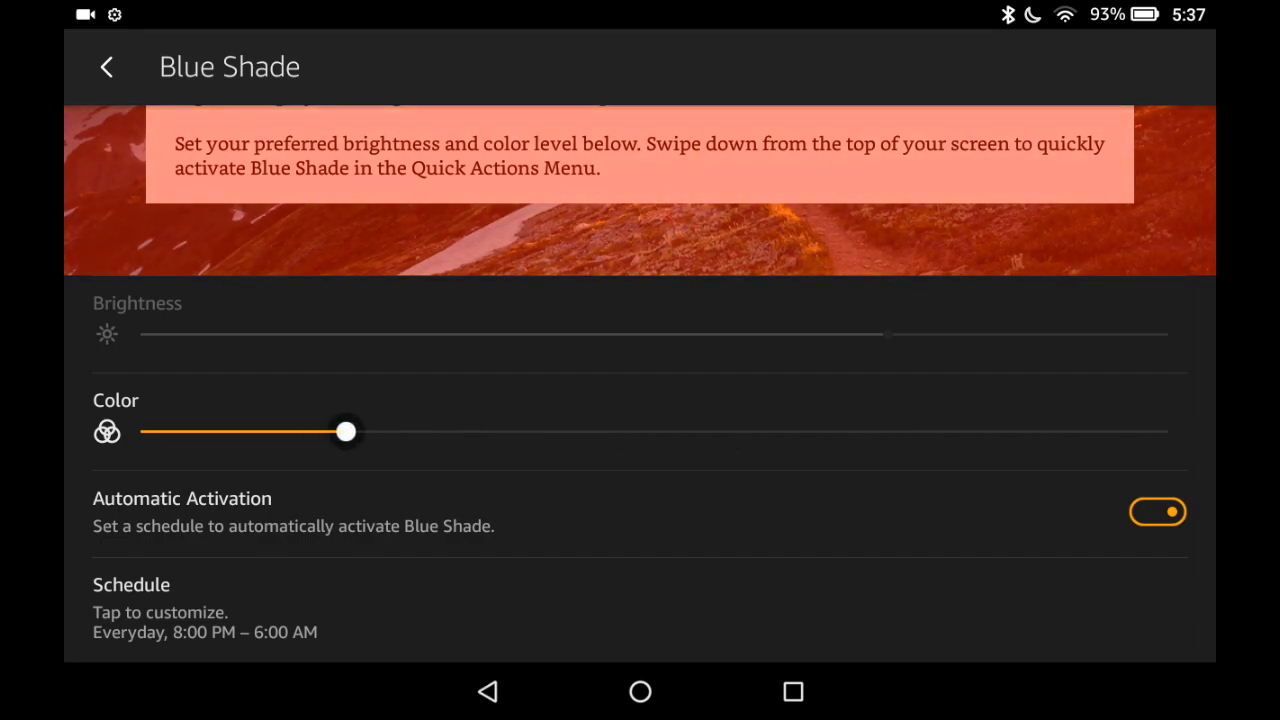
drag(346, 431, 1108, 431)
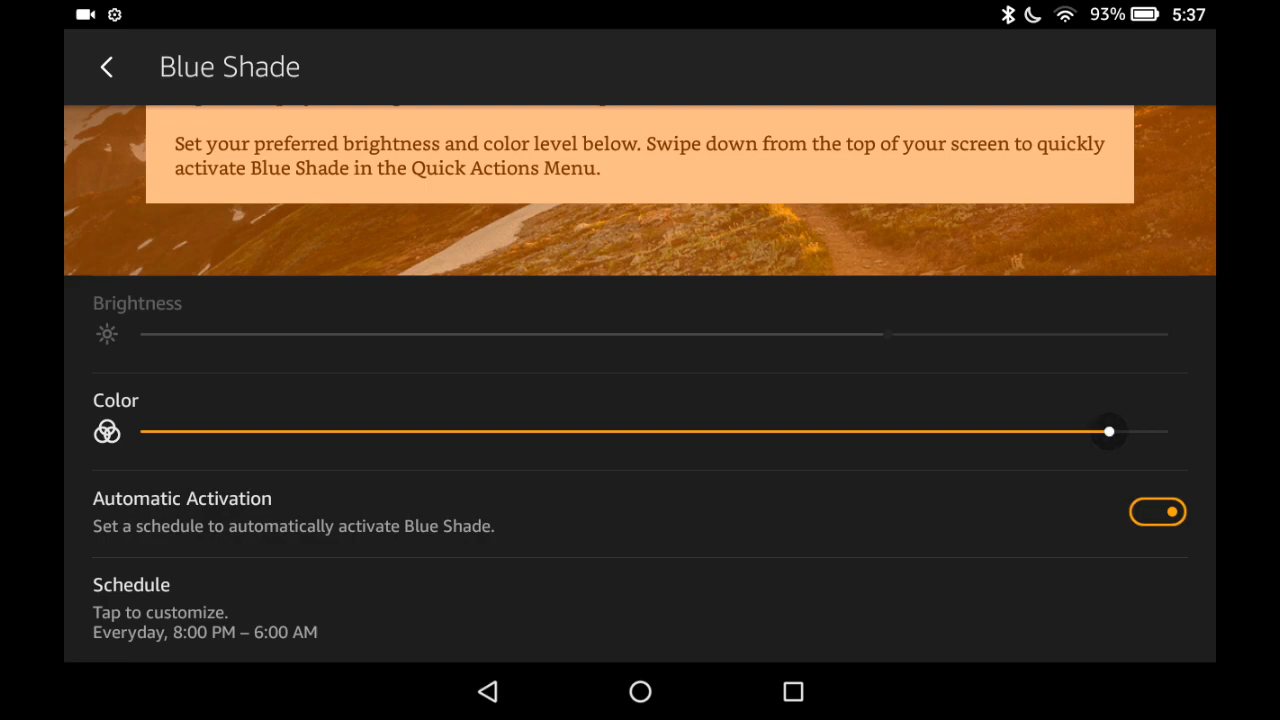
click(1157, 511)
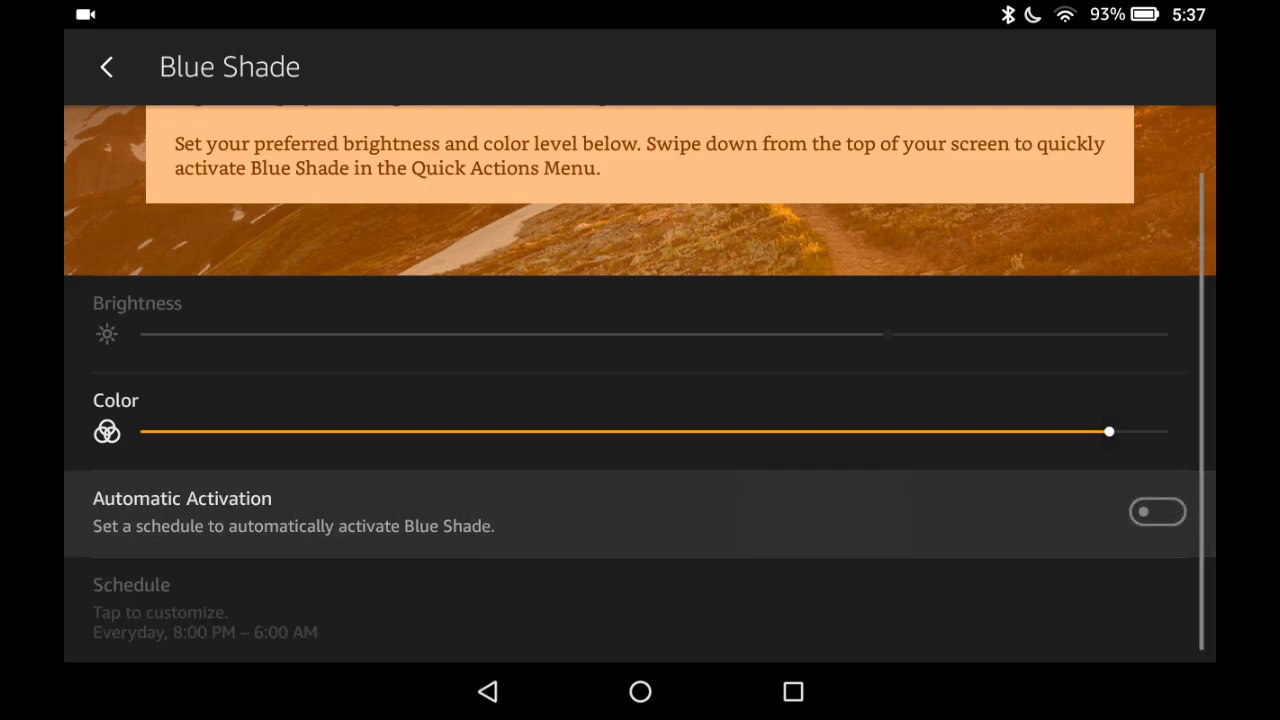
click(1157, 511)
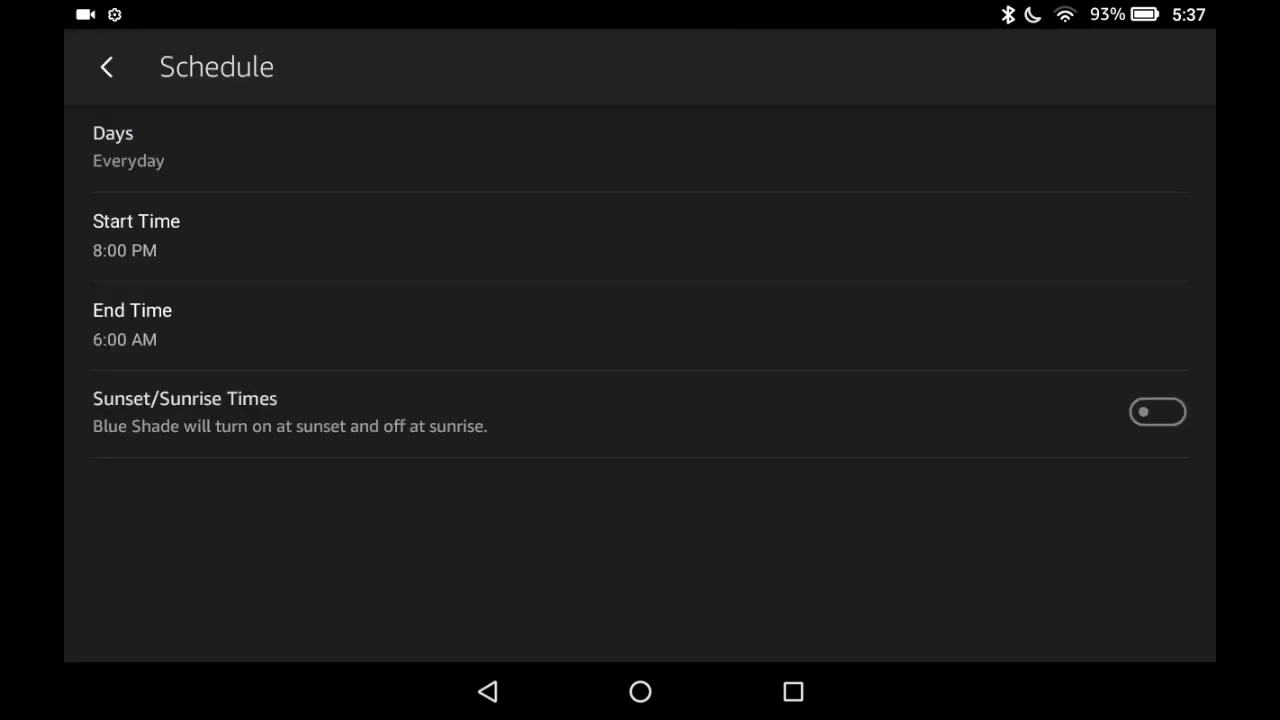
Step: Set the Blue Shade schedule start time to 8:00 PM and check the 6:00 AM end time
click(113, 145)
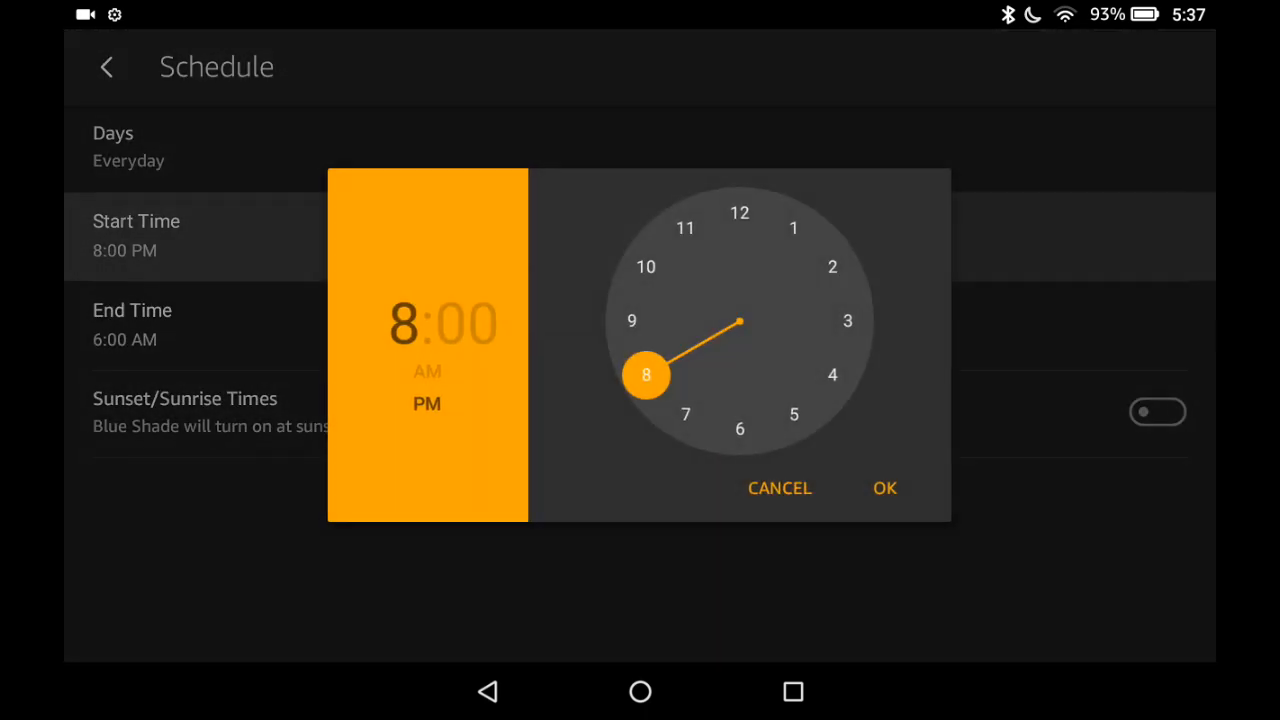
click(475, 322)
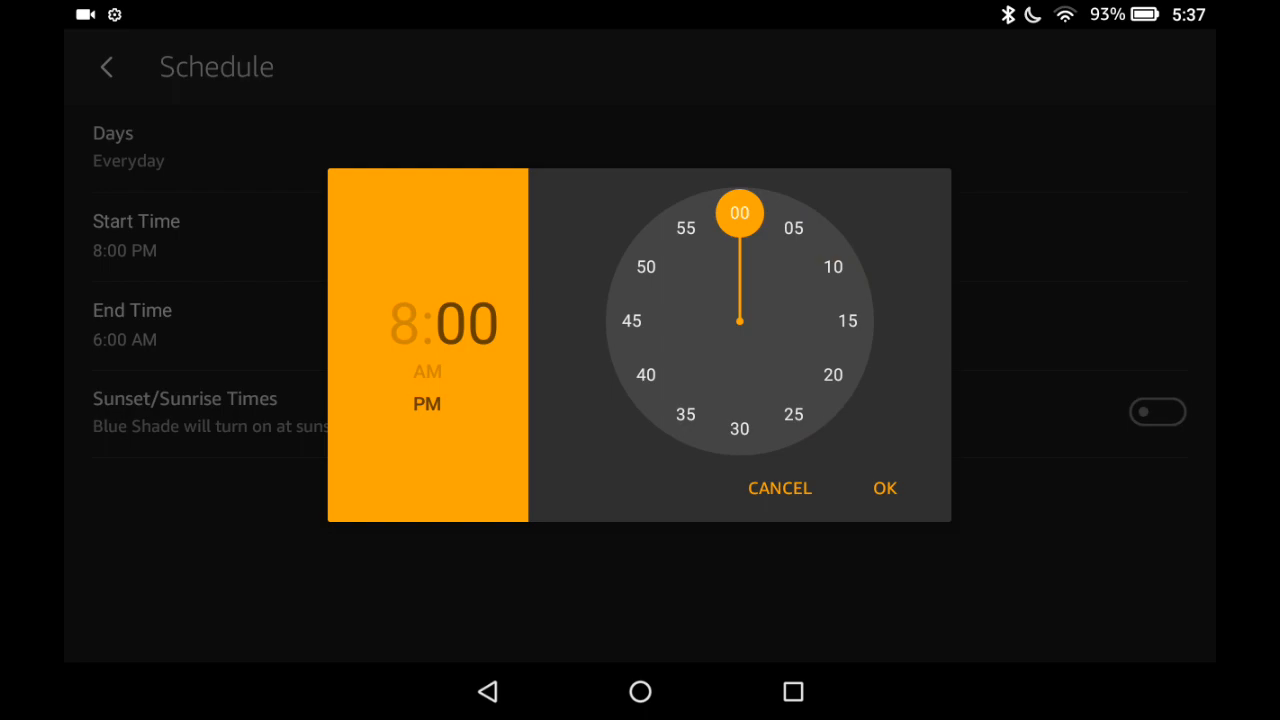
click(779, 488)
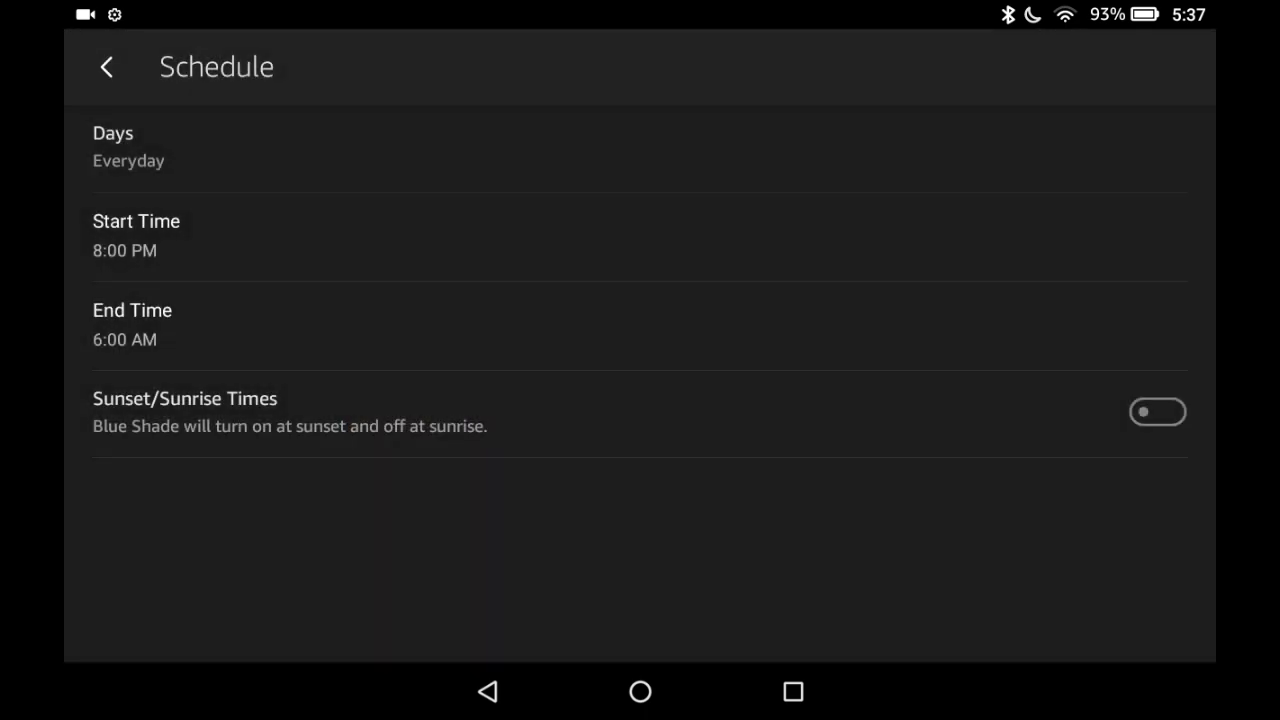
click(132, 324)
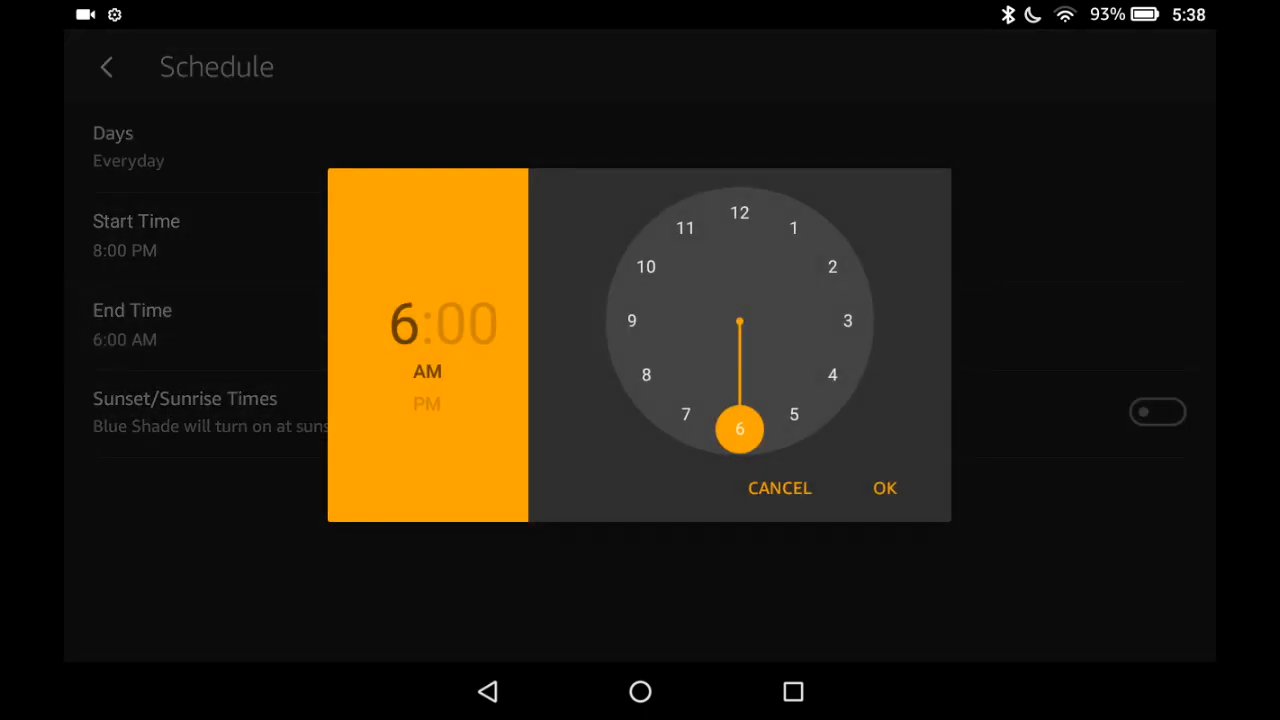